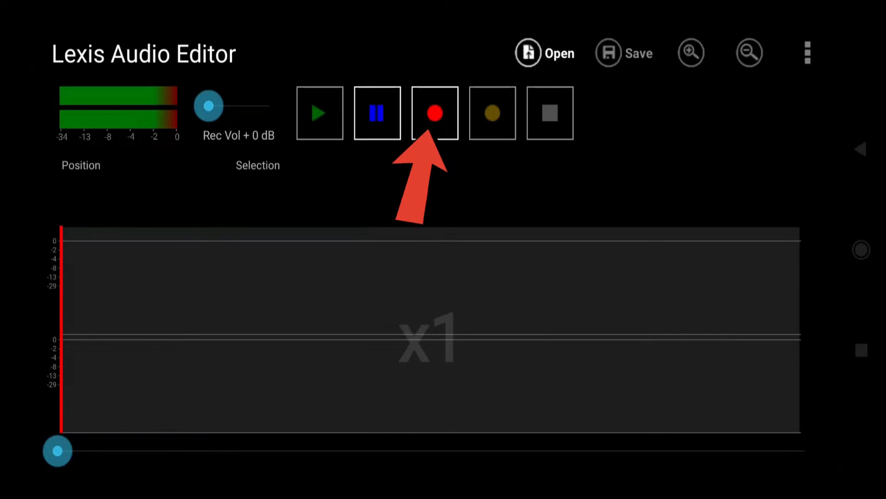
Step: Record a six-second clip, raise Rec Vol to +20 dB, and play it back
click(434, 113)
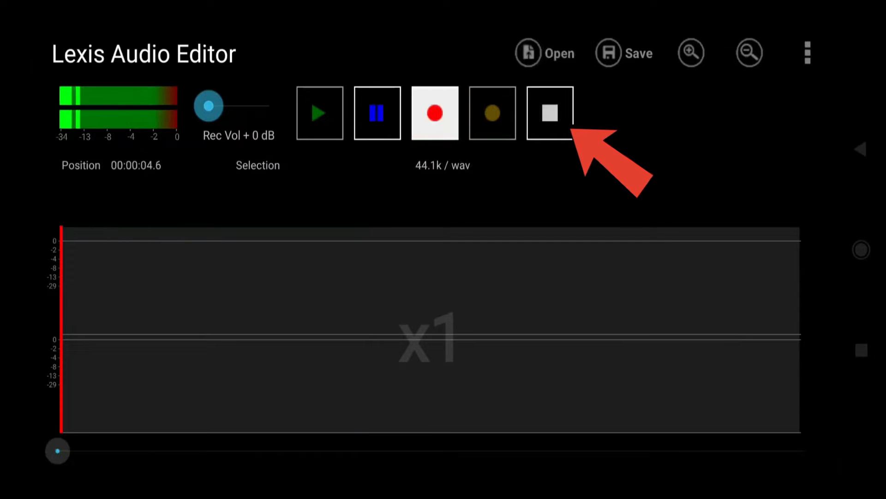
click(549, 114)
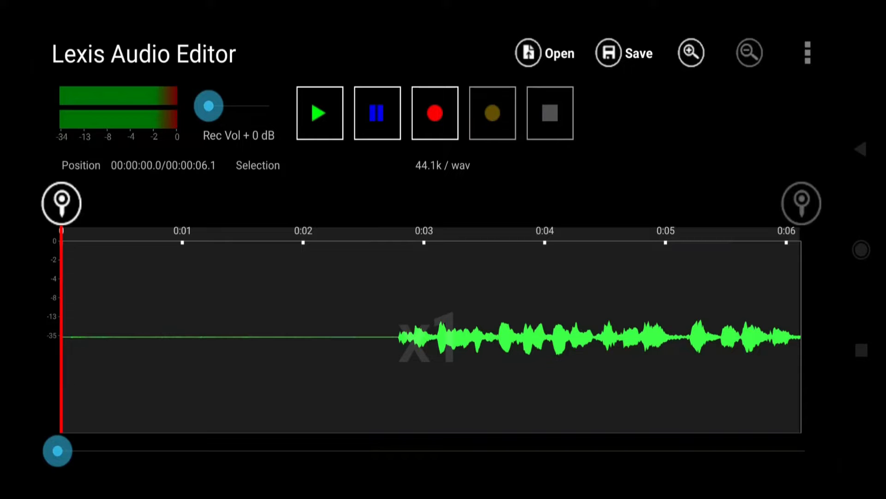
drag(209, 107, 232, 106)
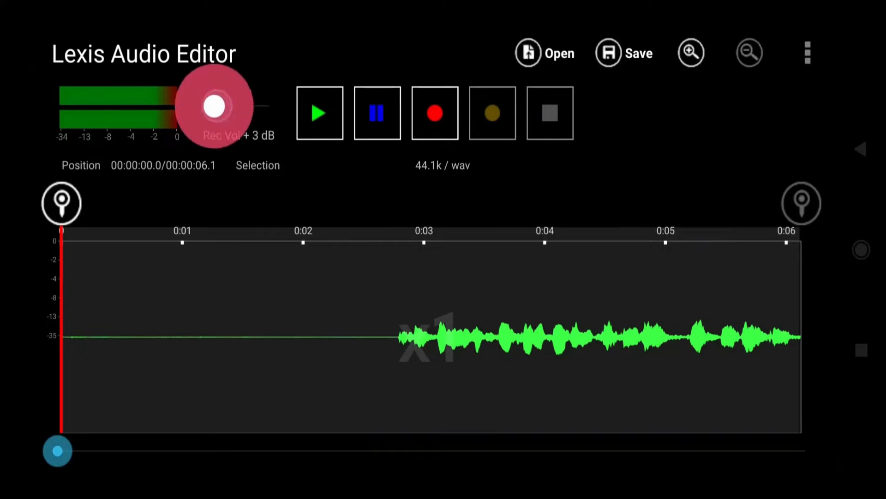
drag(215, 106, 269, 106)
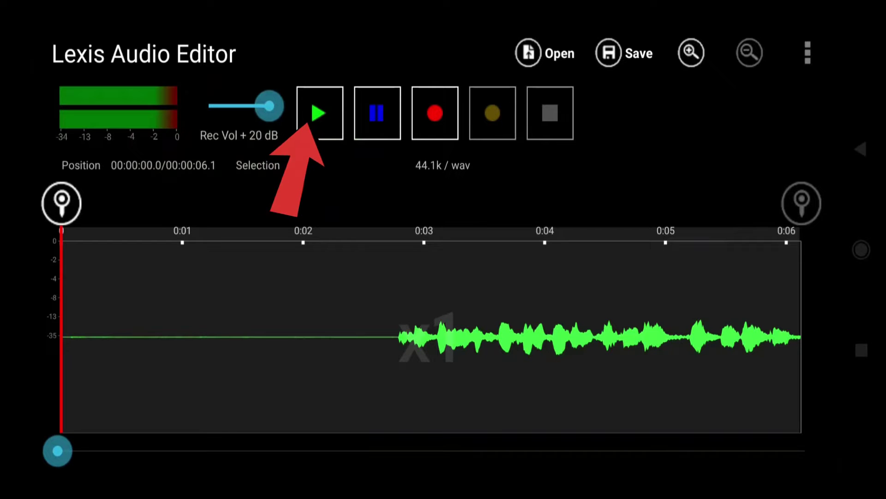
click(321, 113)
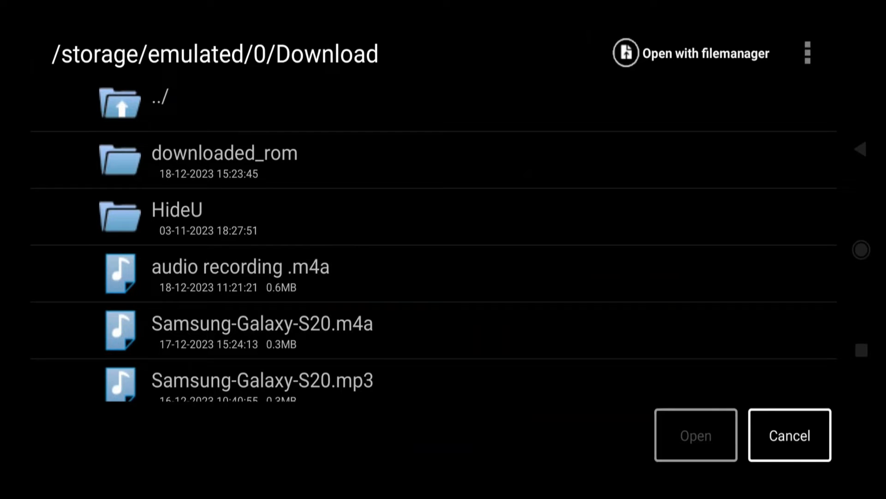
Step: Open 'audio recording .m4a' from the Download folder
click(240, 273)
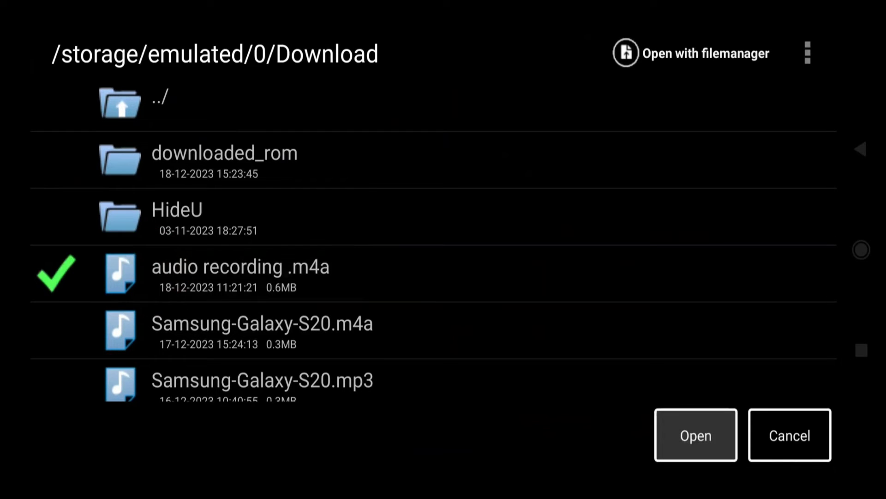
click(695, 435)
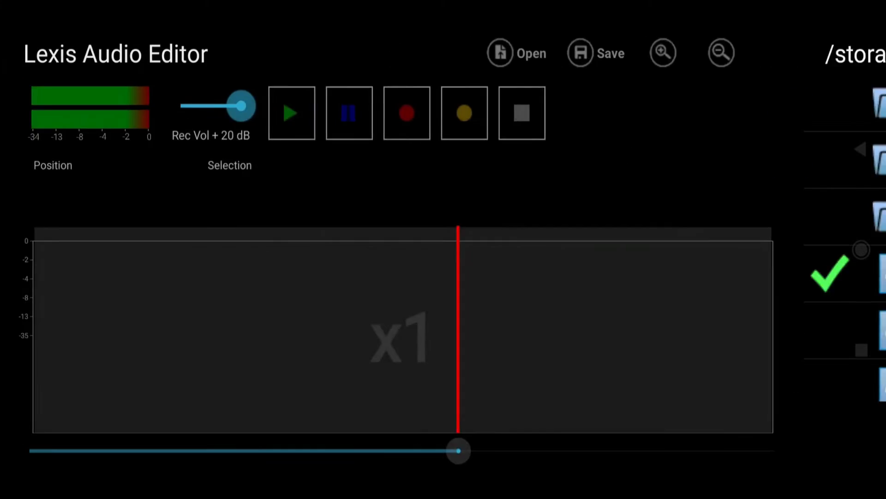
click(829, 276)
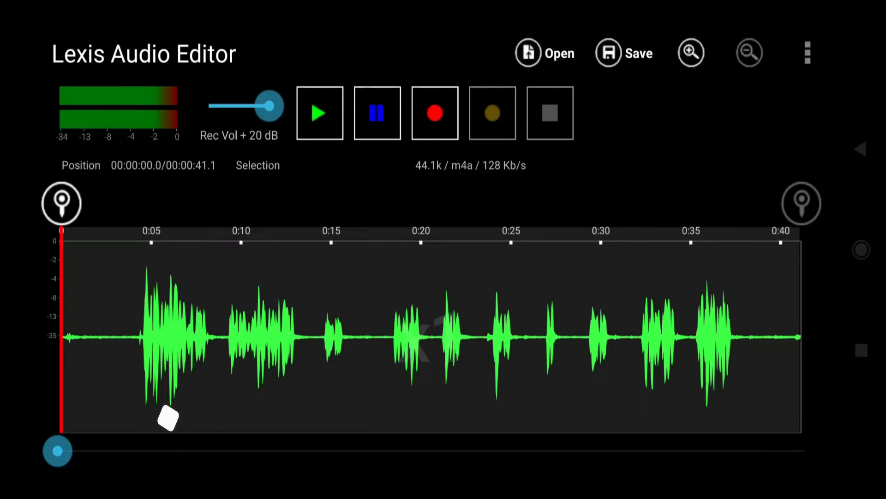
Step: Zoom in on the waveform start, then zoom out to the full 41-second recording
click(691, 53)
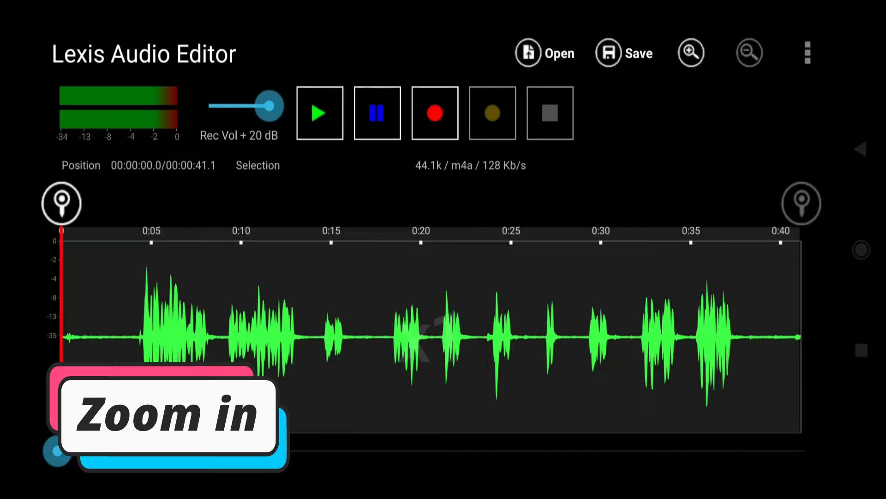
click(691, 52)
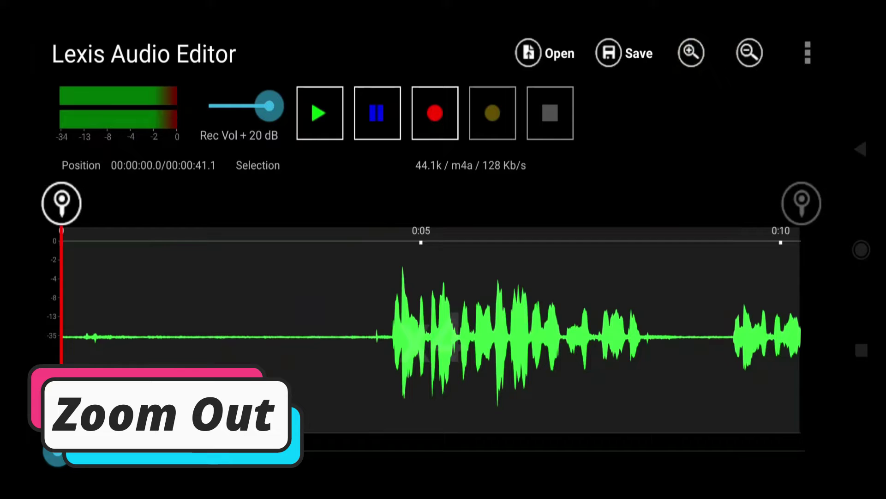
click(749, 53)
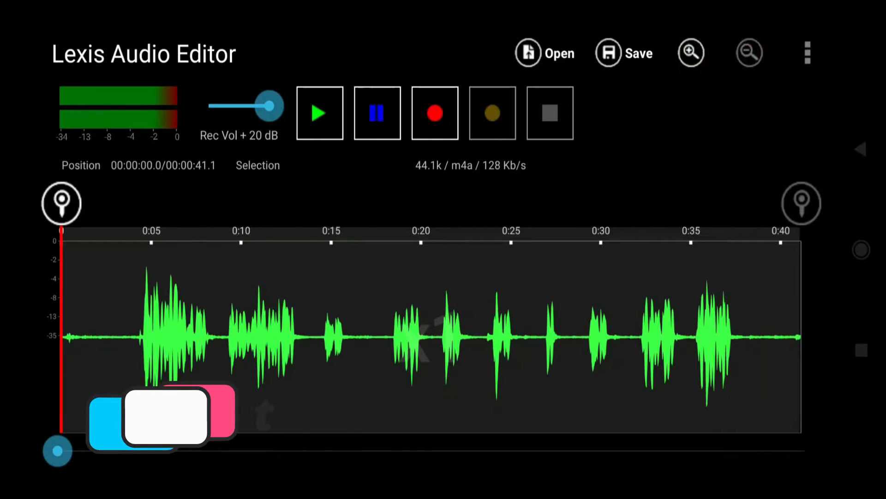
click(808, 53)
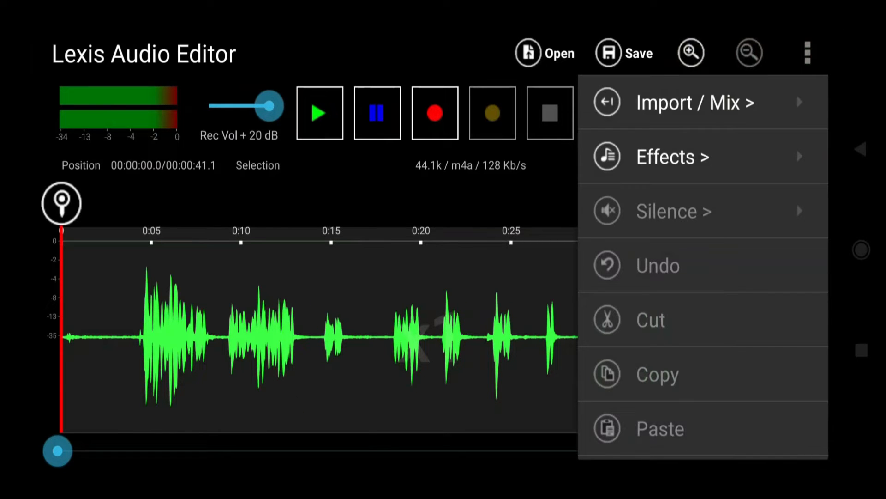
Step: Show the Effects list and scroll down through Noise reduction and Compressor
click(672, 156)
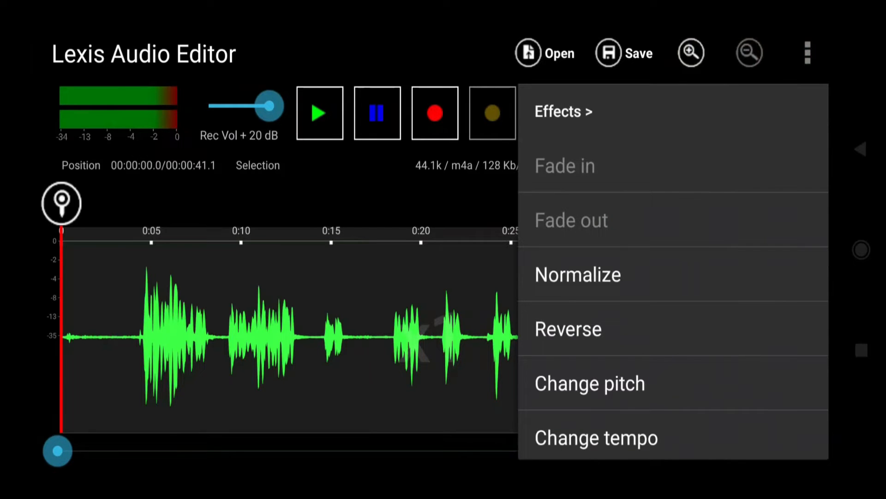
scroll(down, 3)
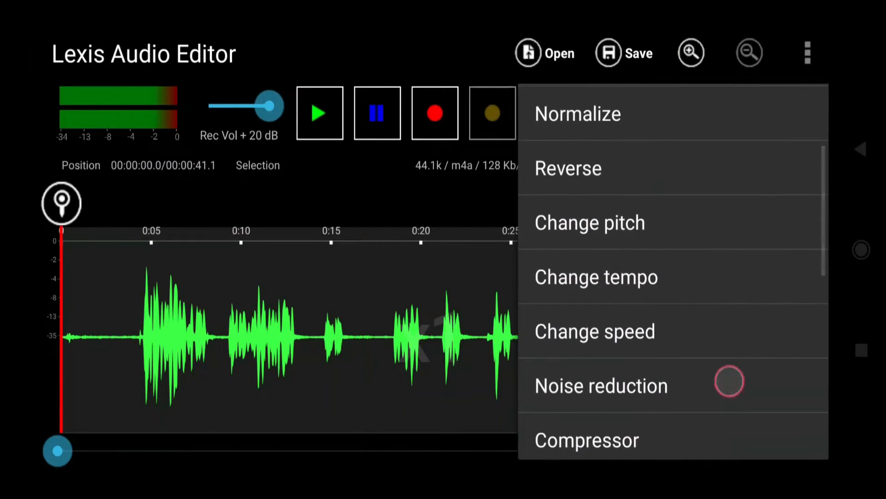
scroll(down, 3)
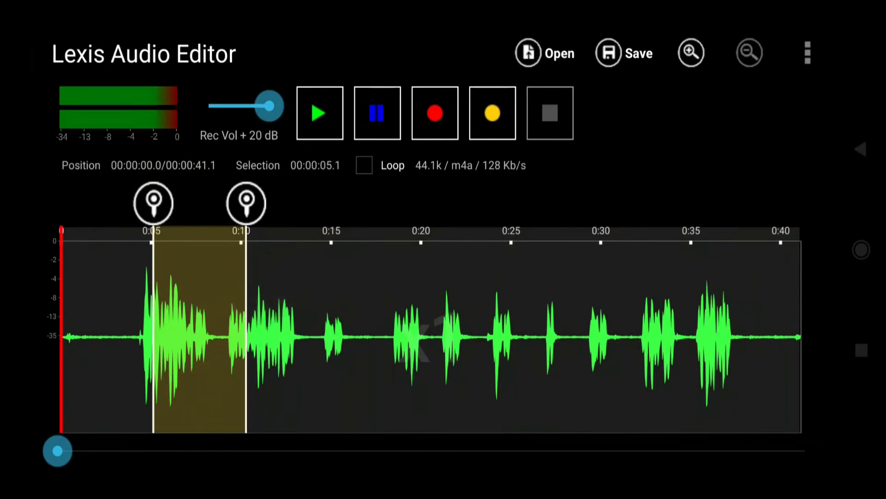
Step: Fade out the 0:05–0:07 stretch, then mark a new stretch near 0:17–0:20
drag(245, 203, 203, 203)
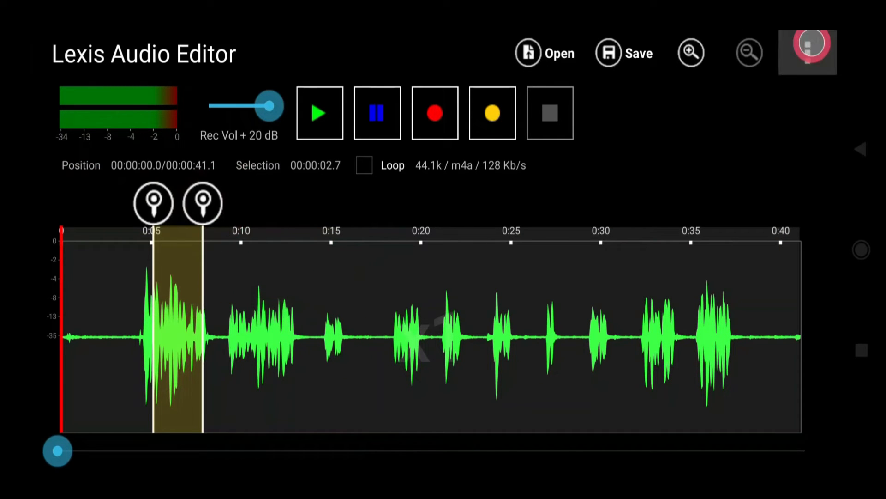
click(807, 52)
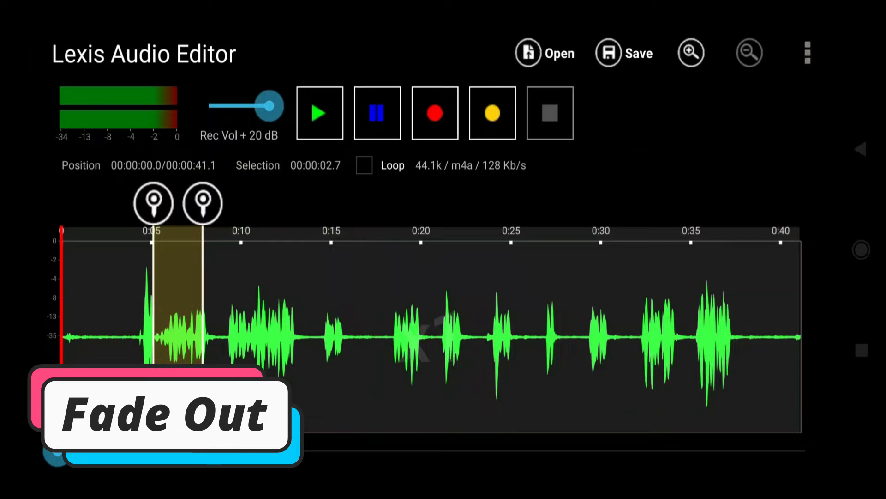
drag(203, 202, 302, 226)
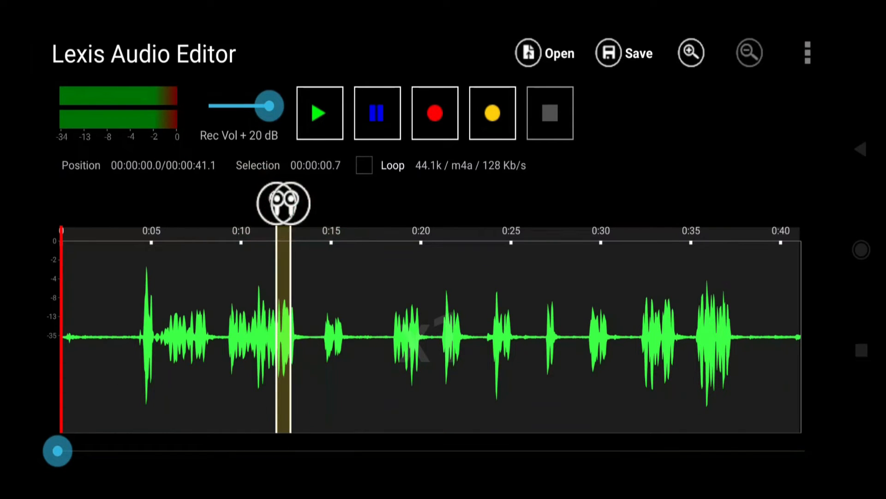
click(808, 54)
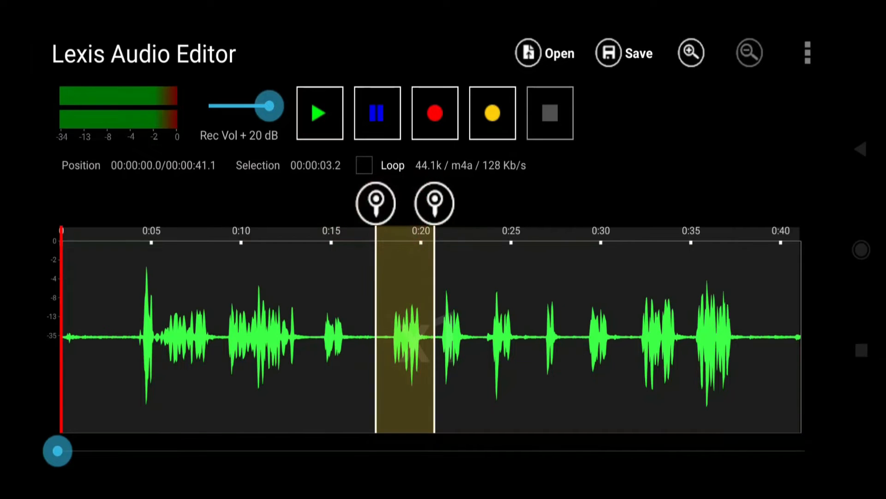
Step: Preview and apply a +32 halftone pitch change to the 0:17–0:20 clip
click(808, 53)
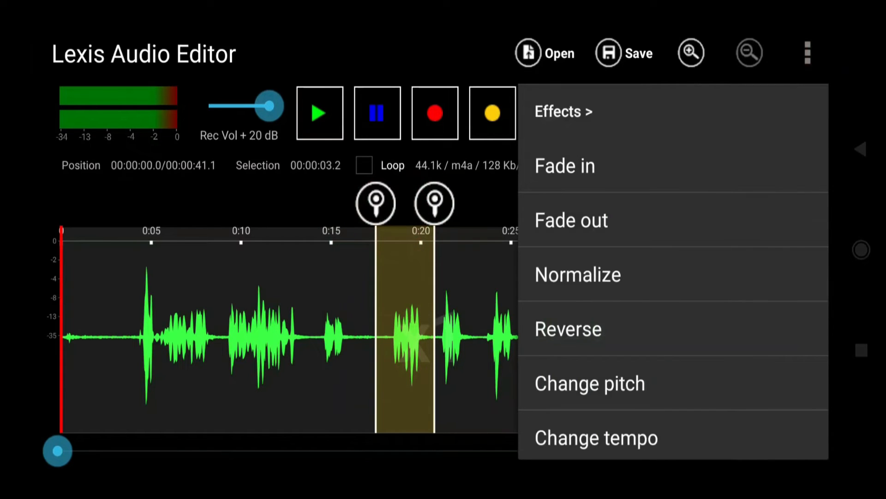
click(590, 383)
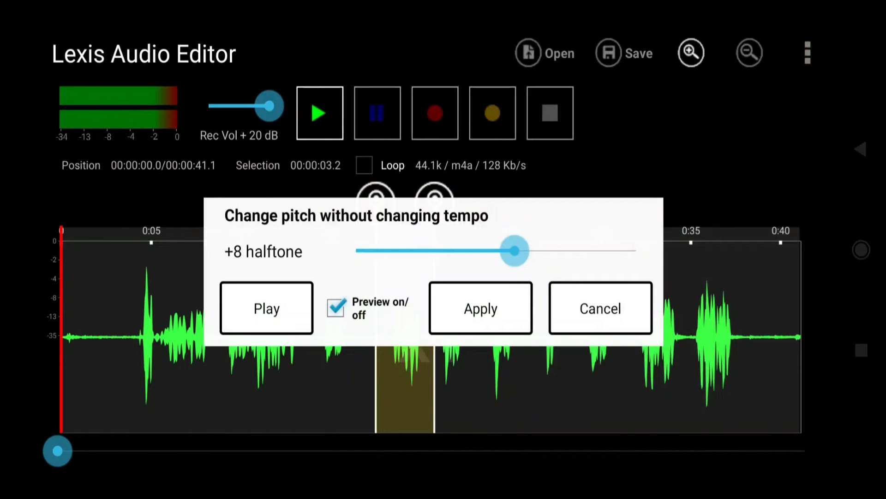
drag(512, 251, 393, 271)
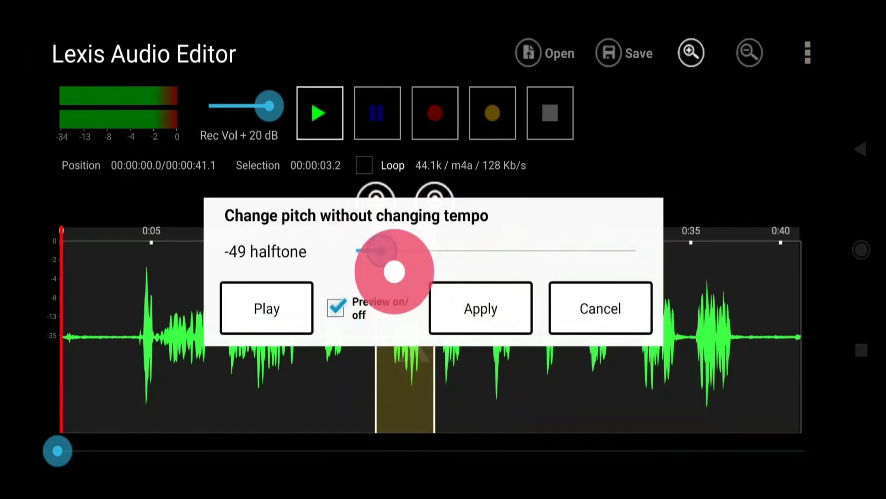
drag(384, 251, 570, 251)
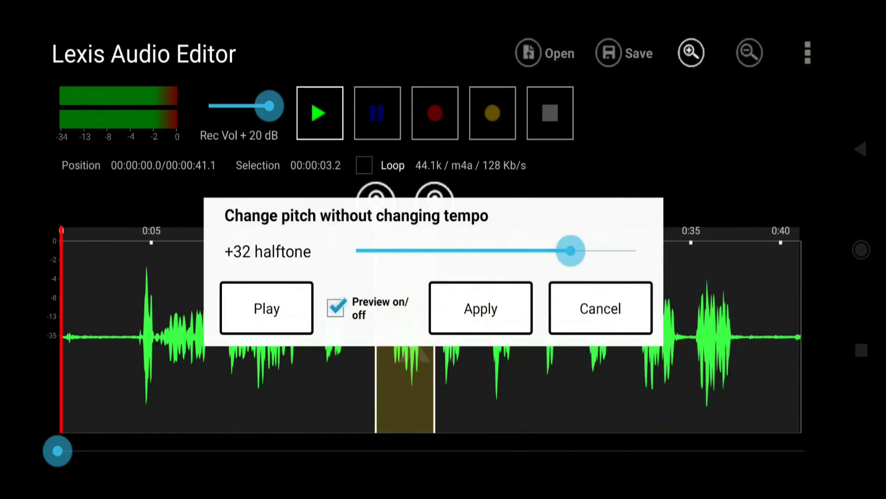
click(248, 308)
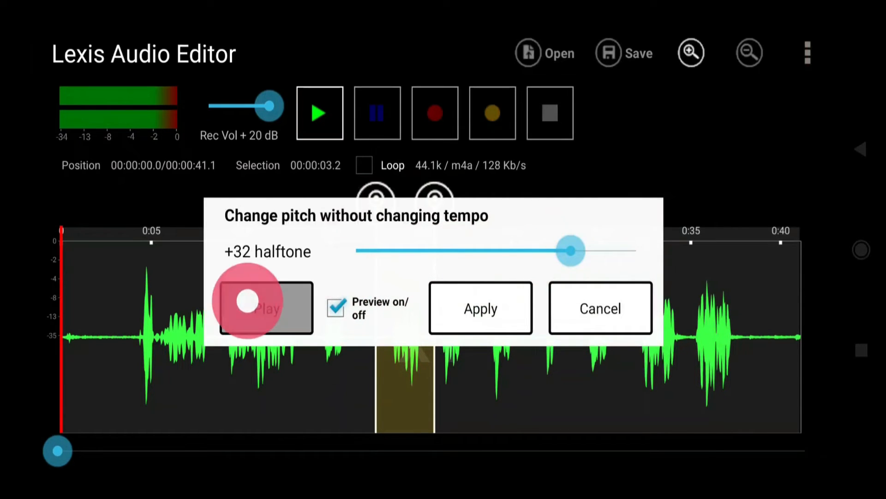
click(267, 308)
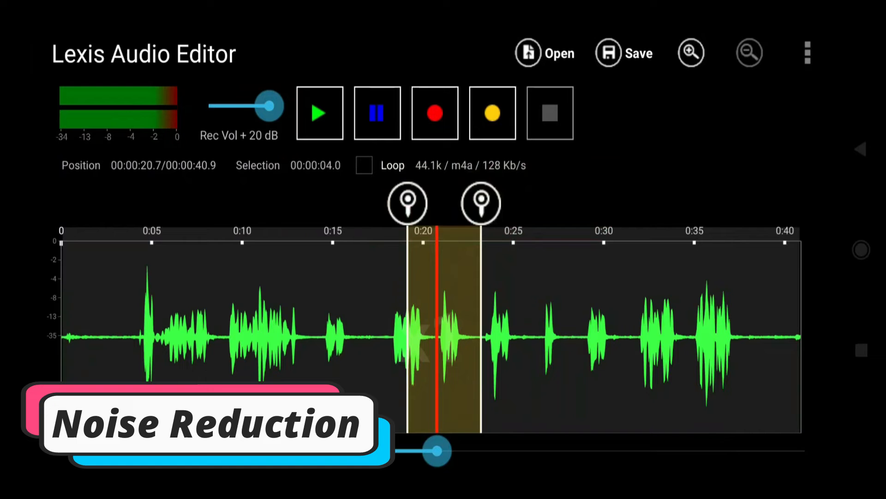
Step: Select 0:23–0:28, preview Noise reduction, and apply it
drag(481, 202, 576, 202)
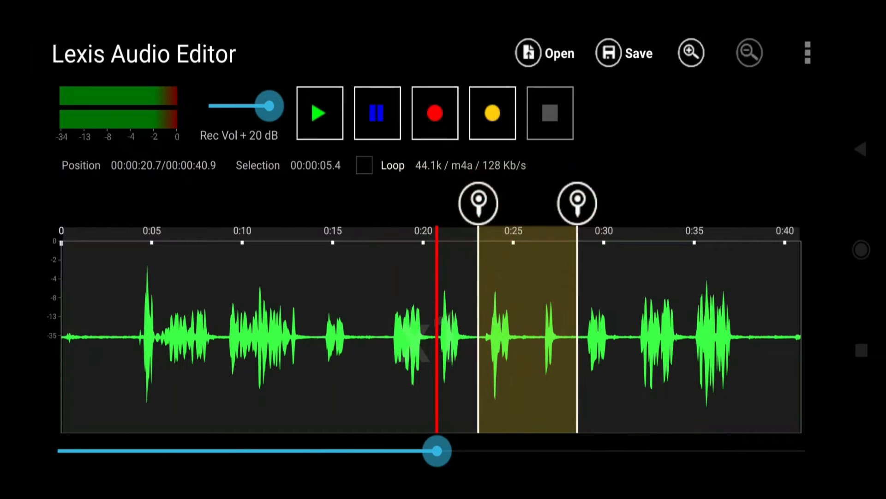
click(808, 53)
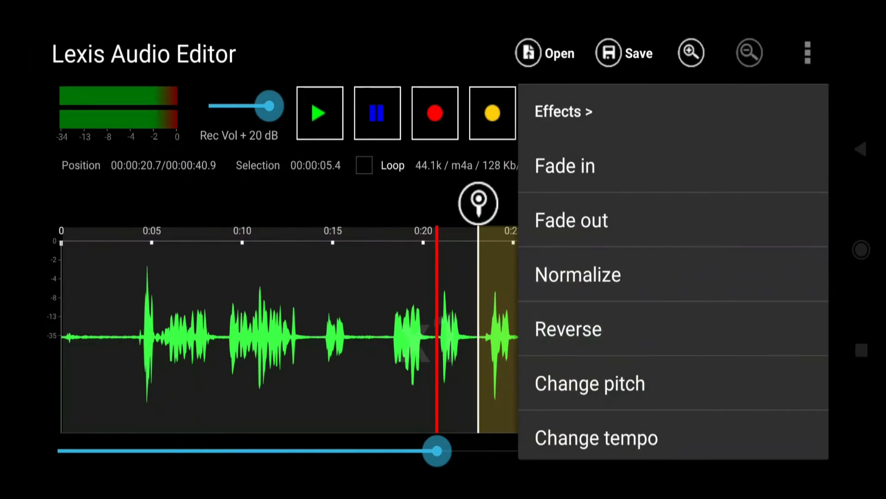
scroll(down, 3)
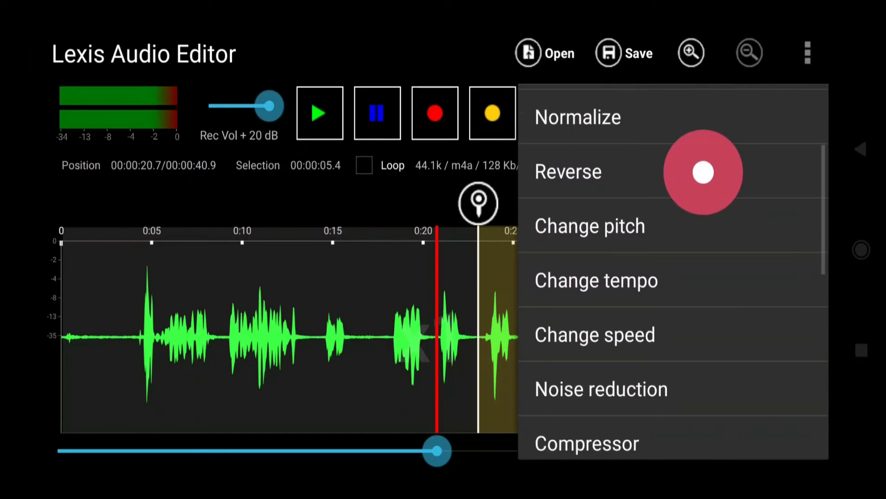
click(602, 389)
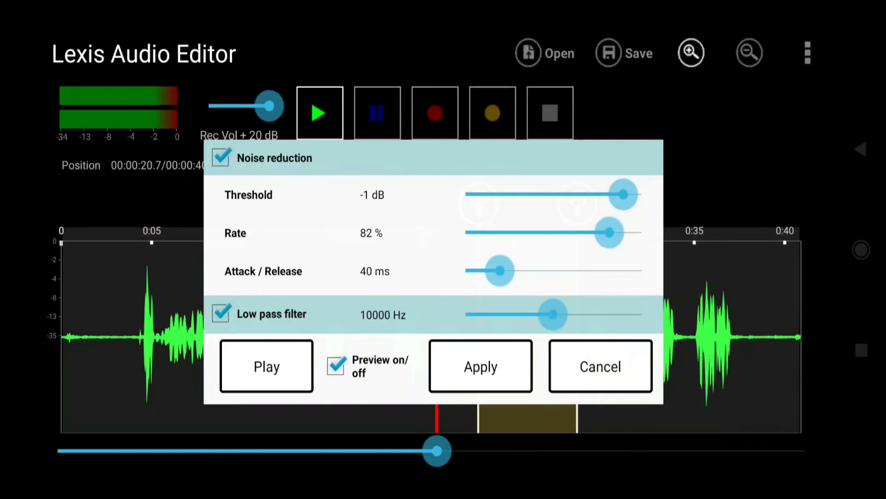
click(266, 366)
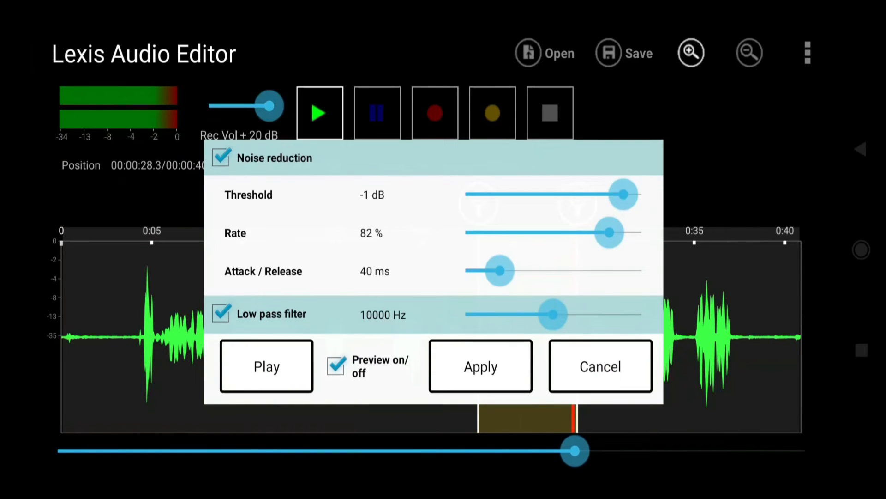
click(481, 365)
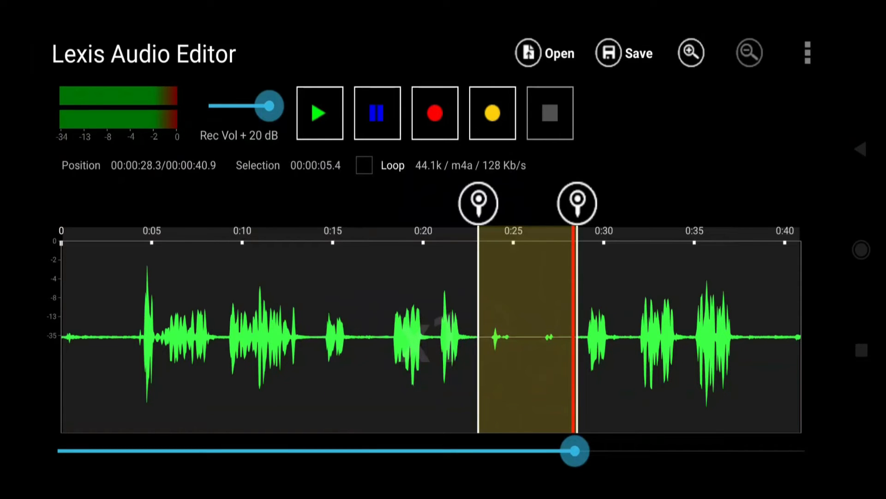
click(808, 53)
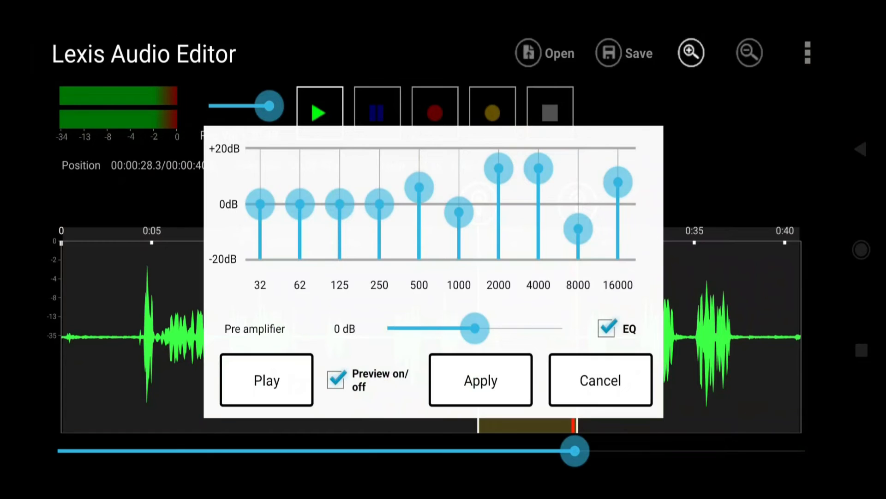
Step: Preview and apply the equalizer boosting 2000, 4000, 16000 Hz and cutting 8000 Hz
click(267, 380)
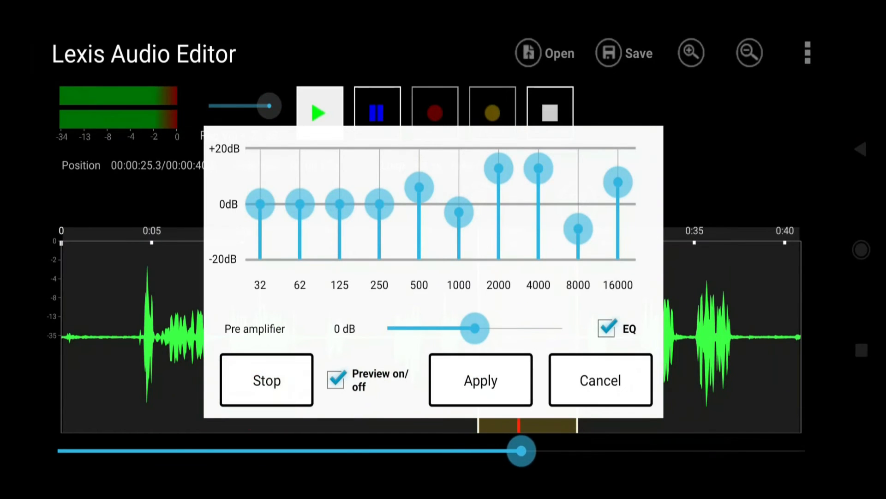
click(267, 380)
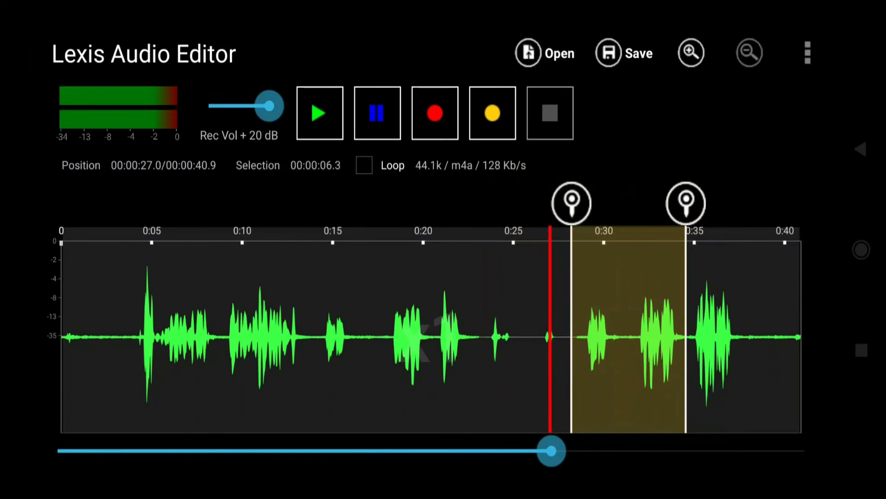
Step: Silence 0:28–0:33, undoing the version that shortened the file to keep 40.9 seconds
click(807, 54)
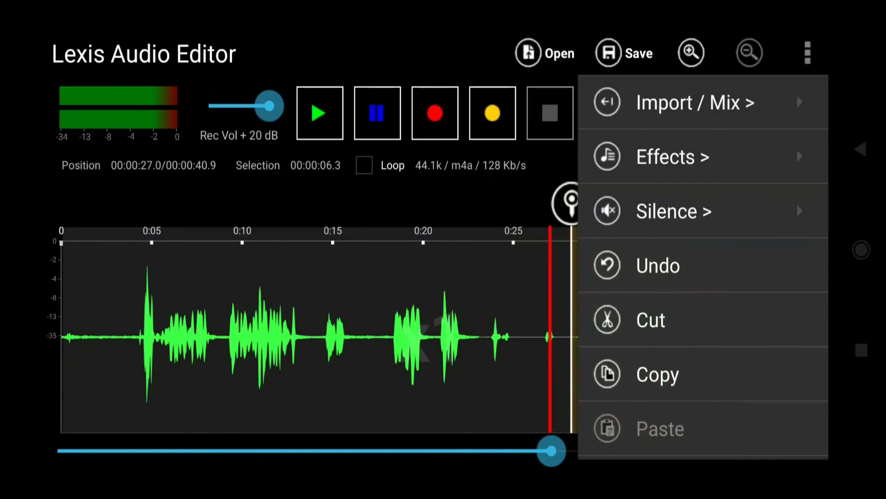
click(673, 211)
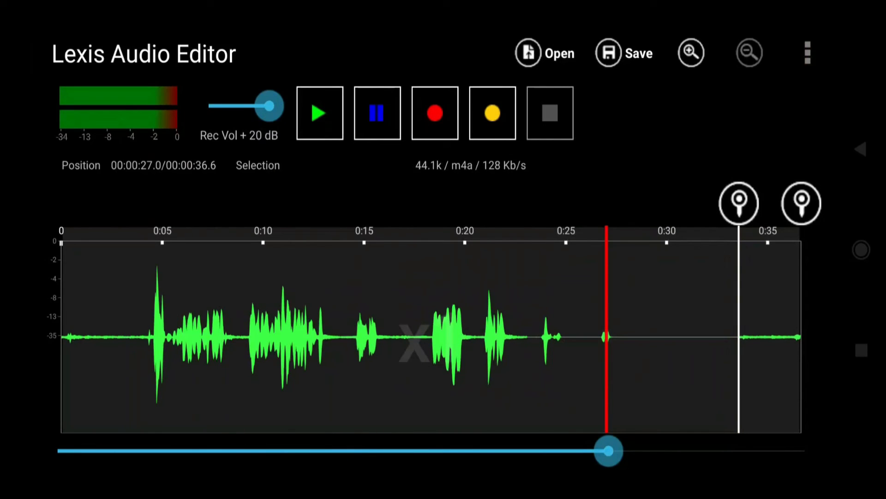
click(806, 53)
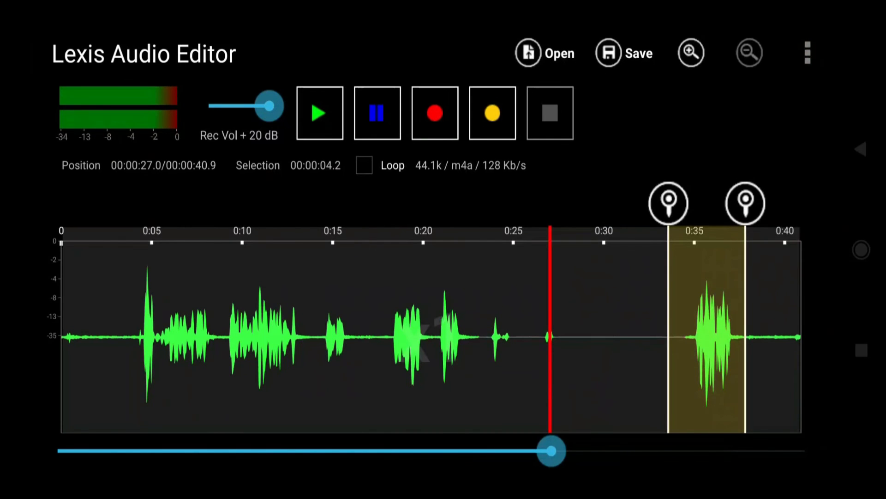
click(623, 53)
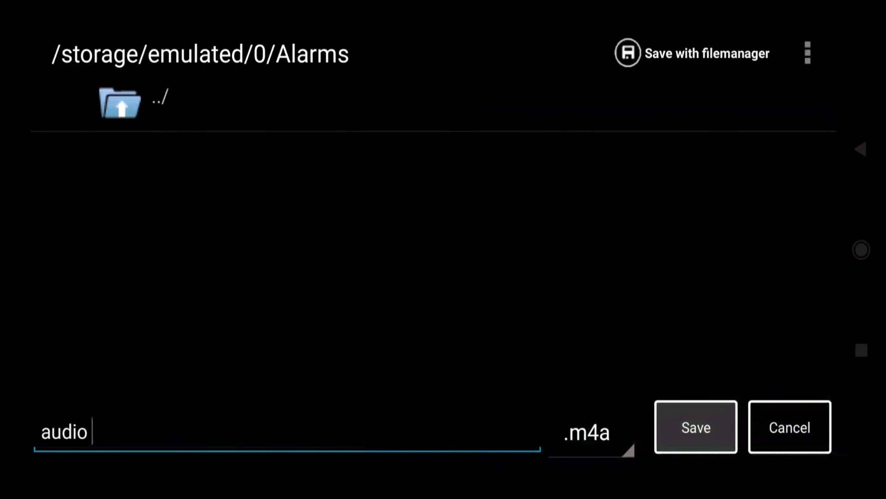
Step: Confirm saving as audio.m4a in /storage/emulated/0/Alarms
click(696, 427)
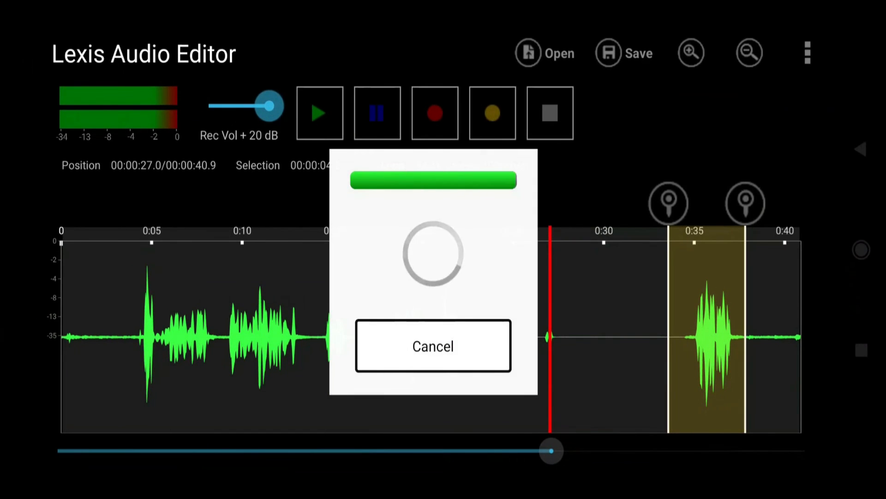